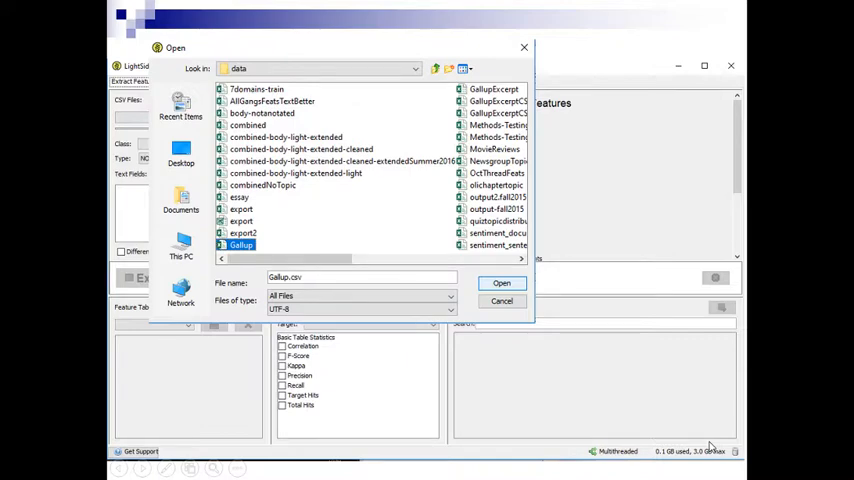
- Load the Gallup.csv data file into LightSide
click(500, 284)
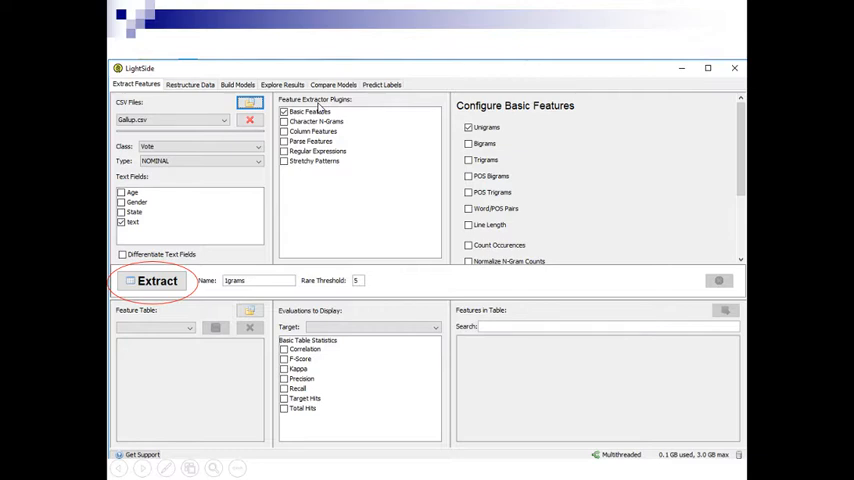
- Extract the unigram feature table and start saving it in Weka ARFF format
click(156, 280)
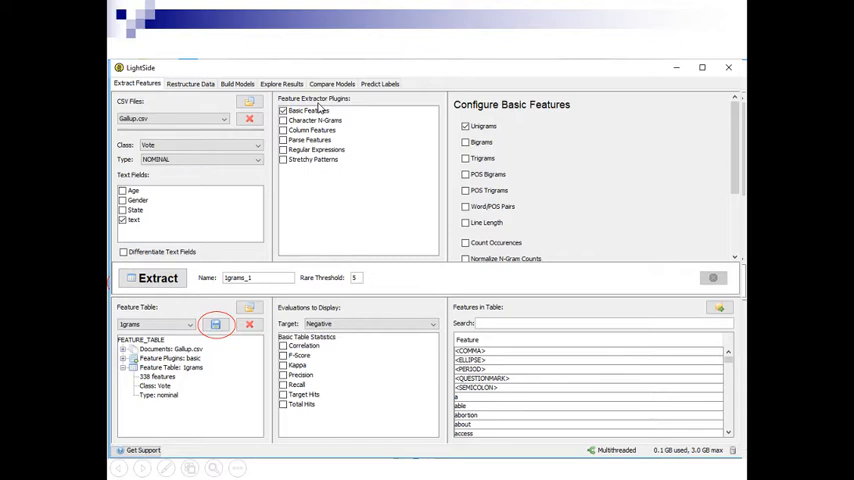
click(216, 318)
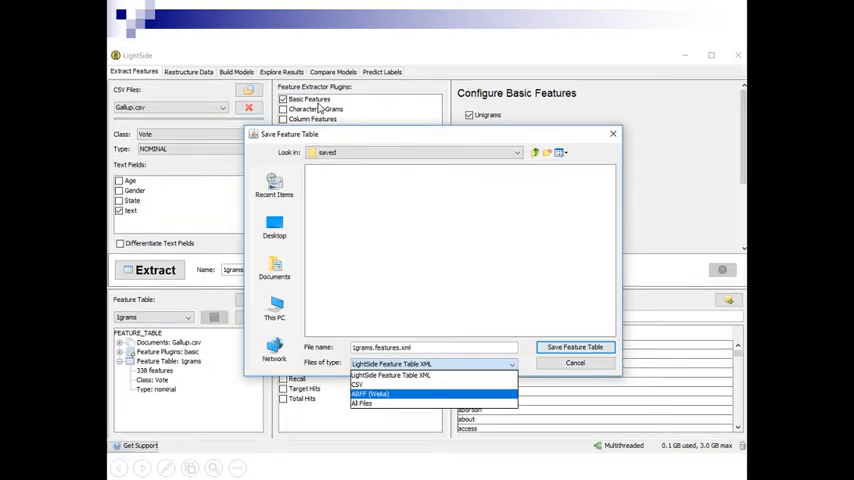